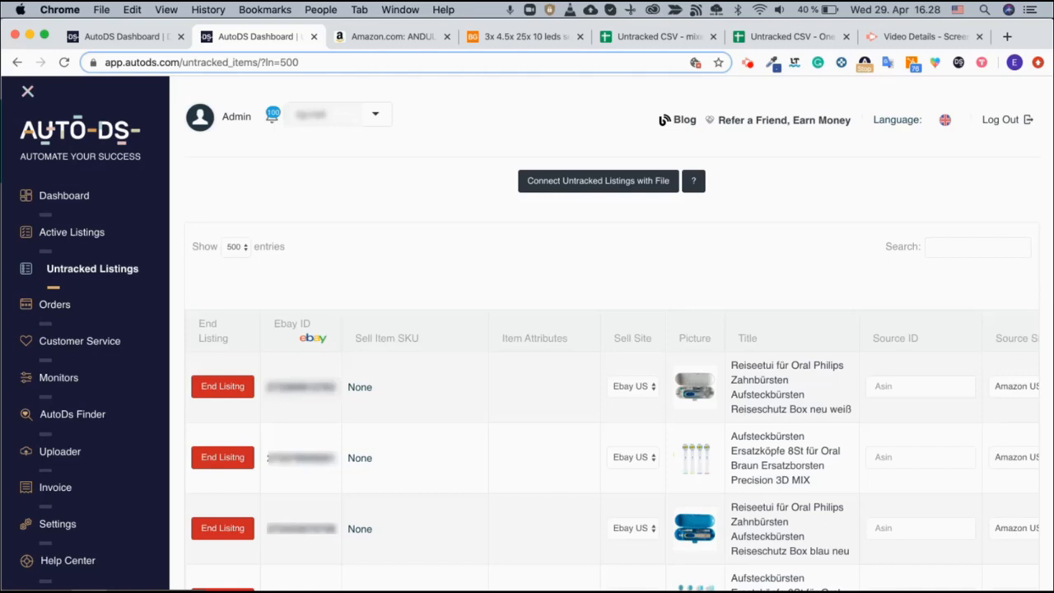
Switch from AutoDS to the 'Untracked CSV - mixed suppliers' Google Sheets tab.
click(655, 36)
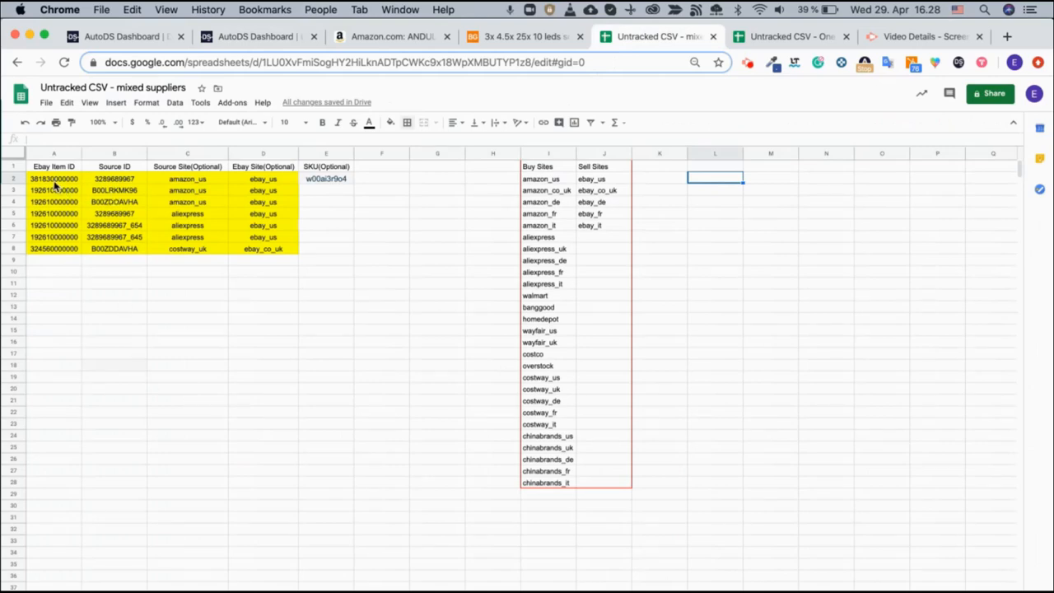
Inspect the first row's eBay item ID, source ID, source site and eBay site cells.
click(53, 178)
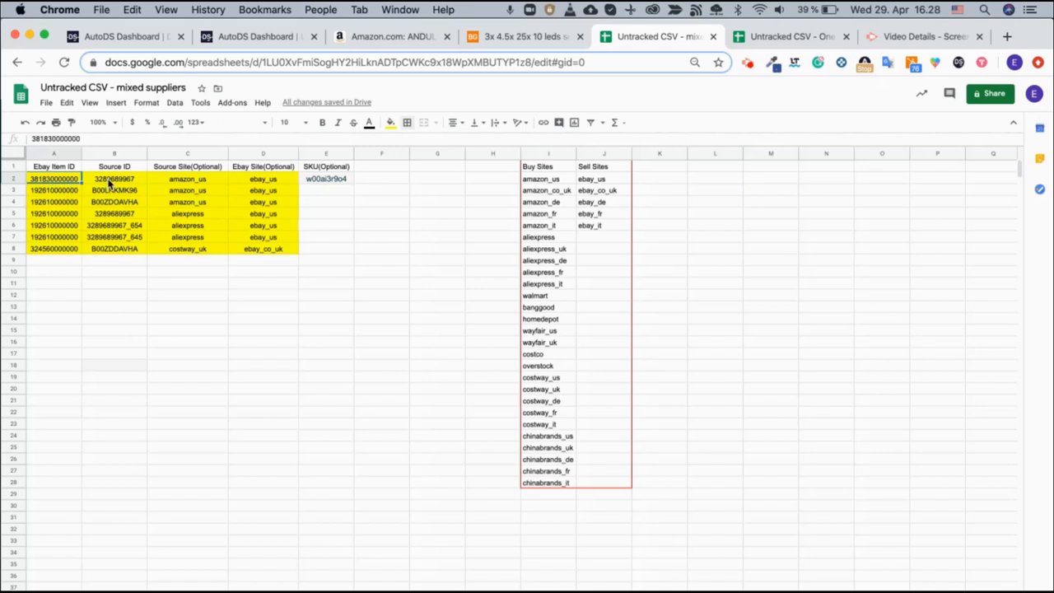
click(115, 178)
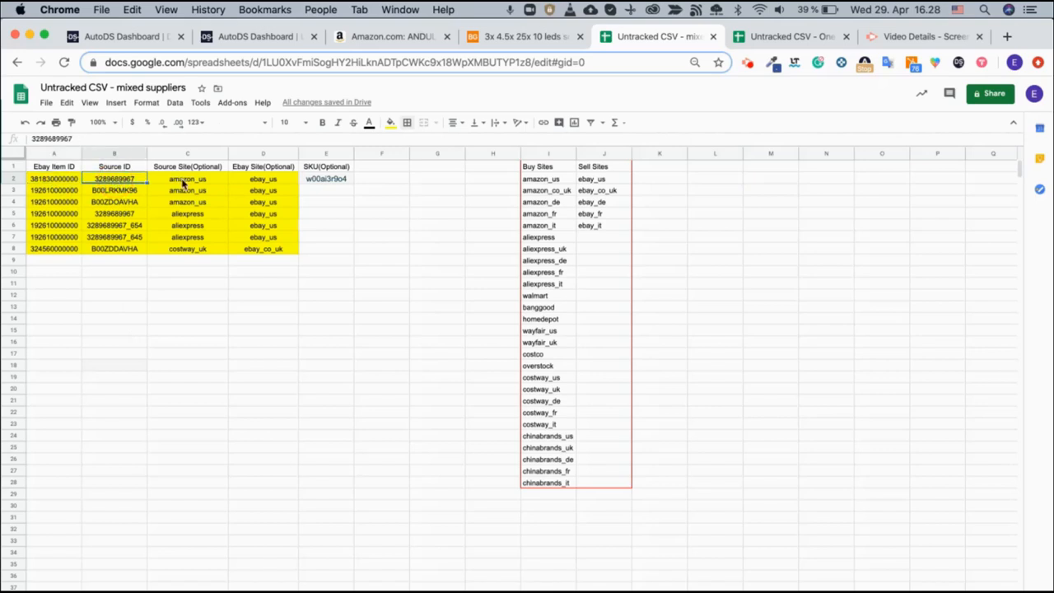
click(188, 178)
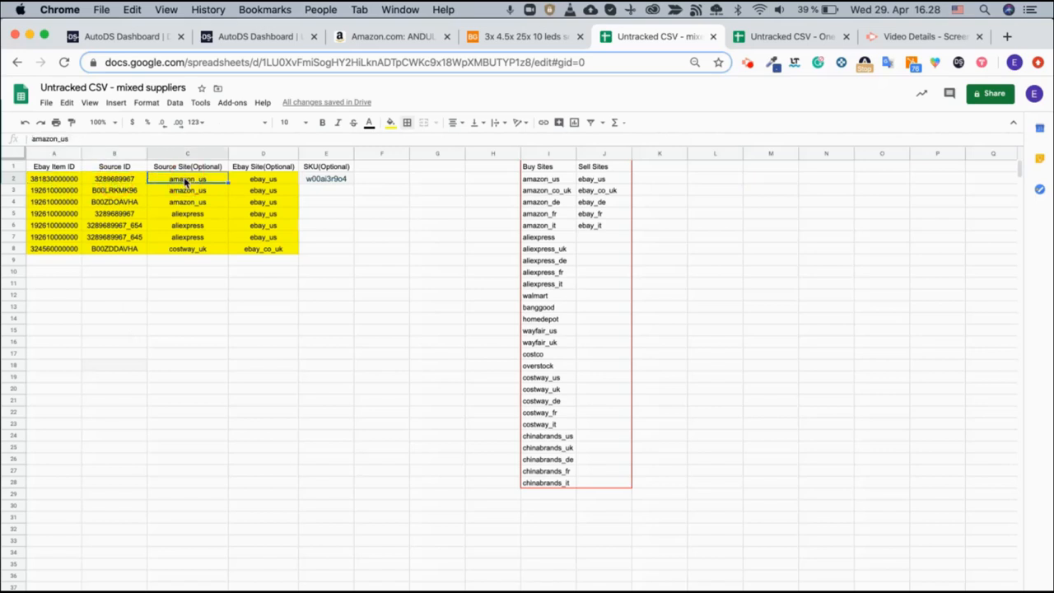
click(264, 178)
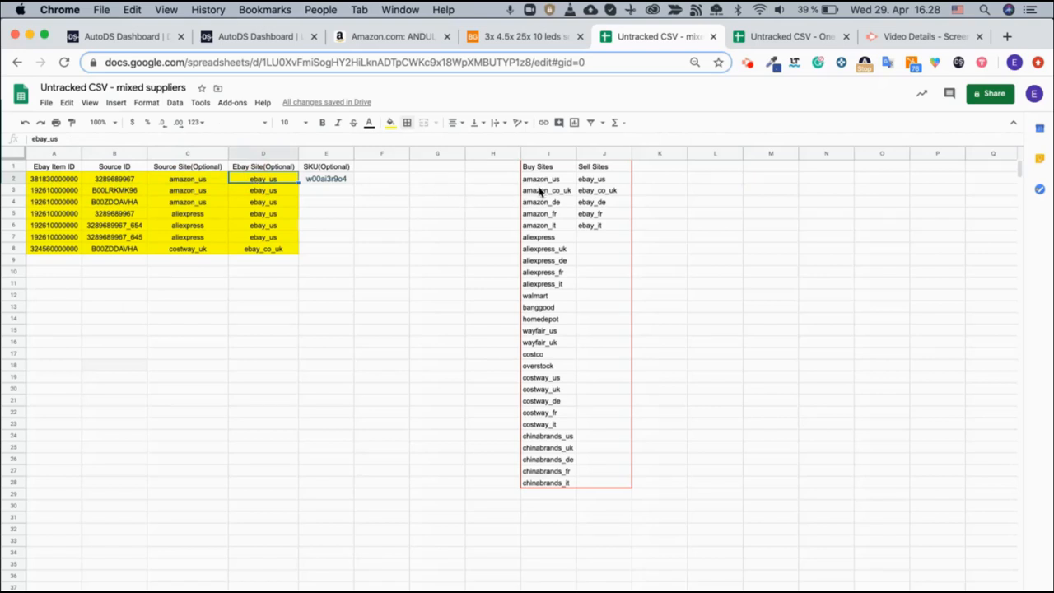
Review the Buy Sites and Sell Sites reference lists and select the filled listing rows.
click(548, 155)
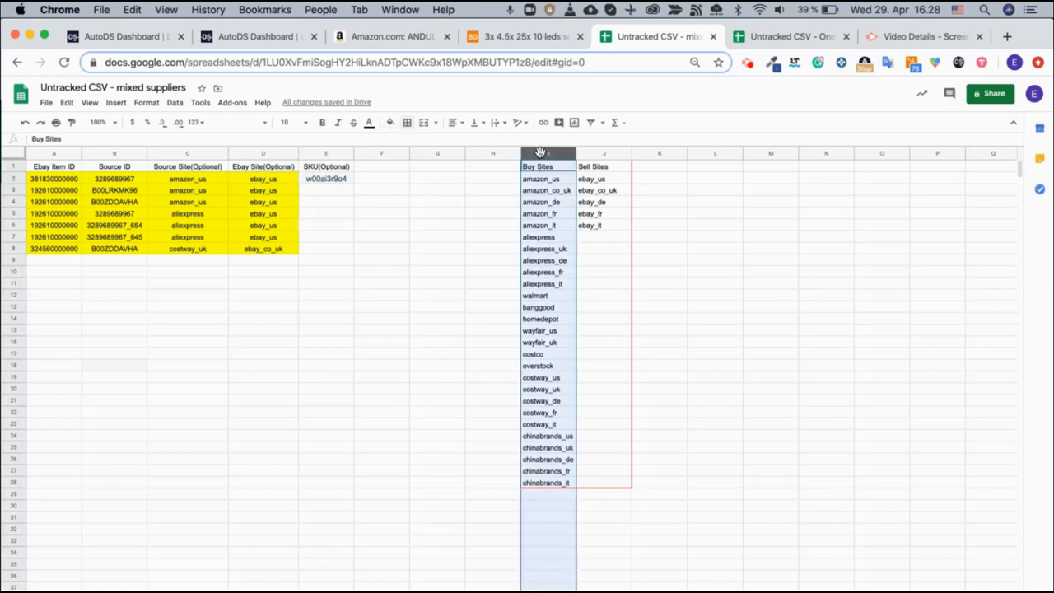
click(603, 153)
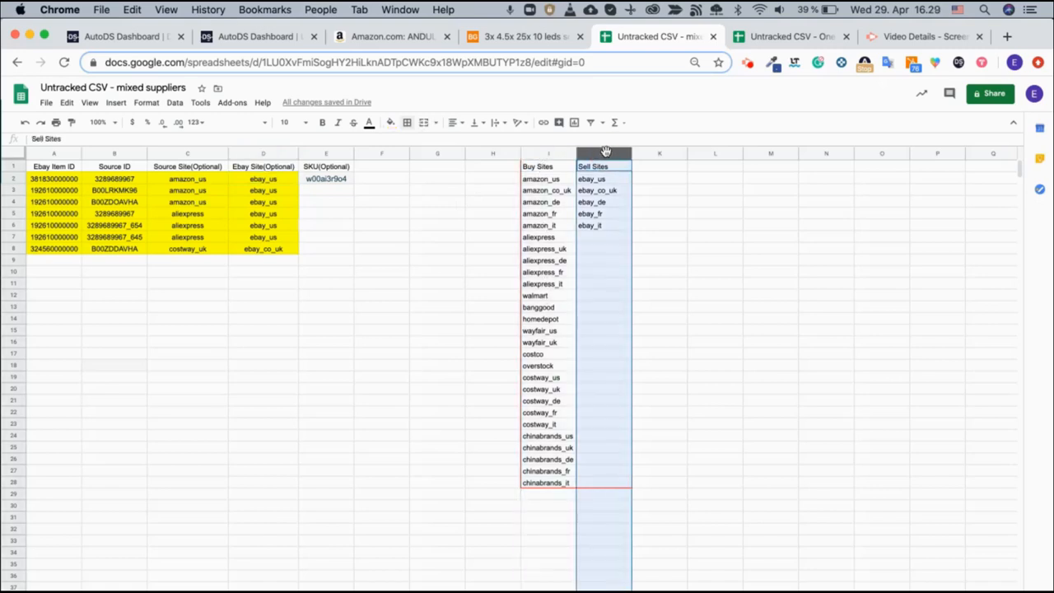
mouse_move(173, 276)
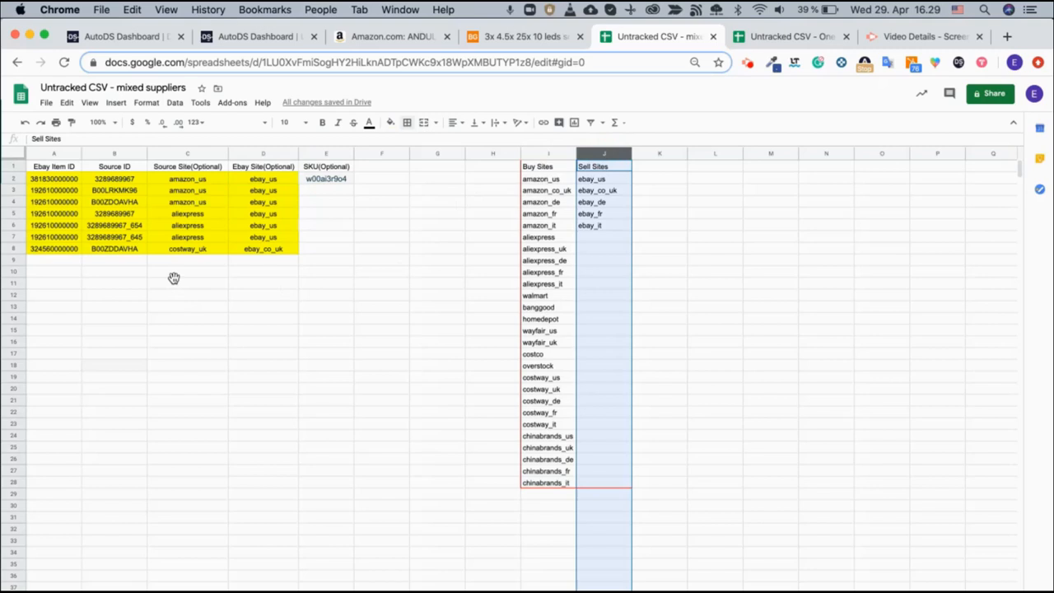
click(53, 177)
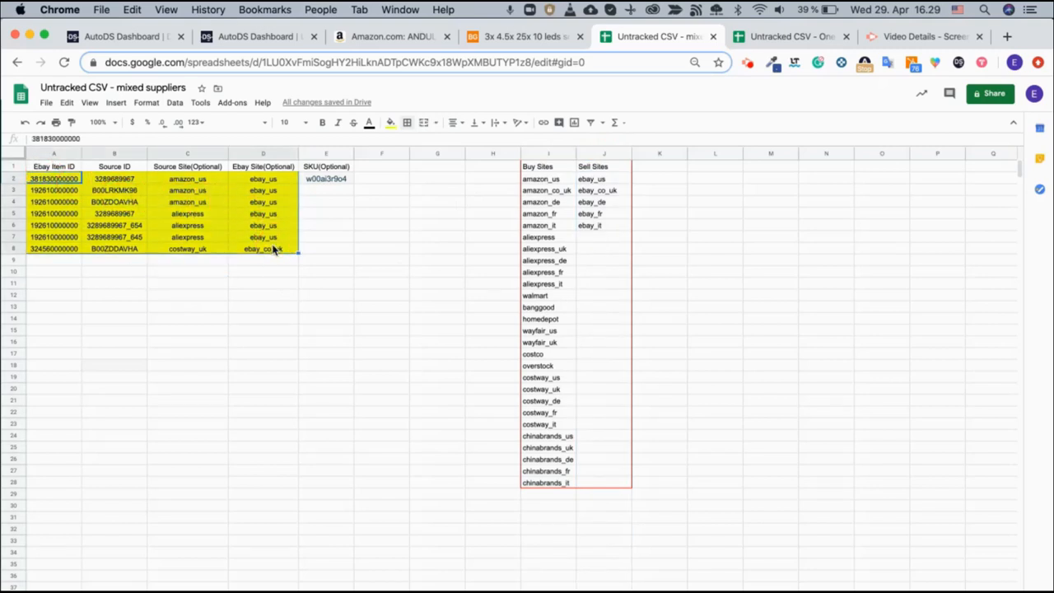
mouse_move(274, 278)
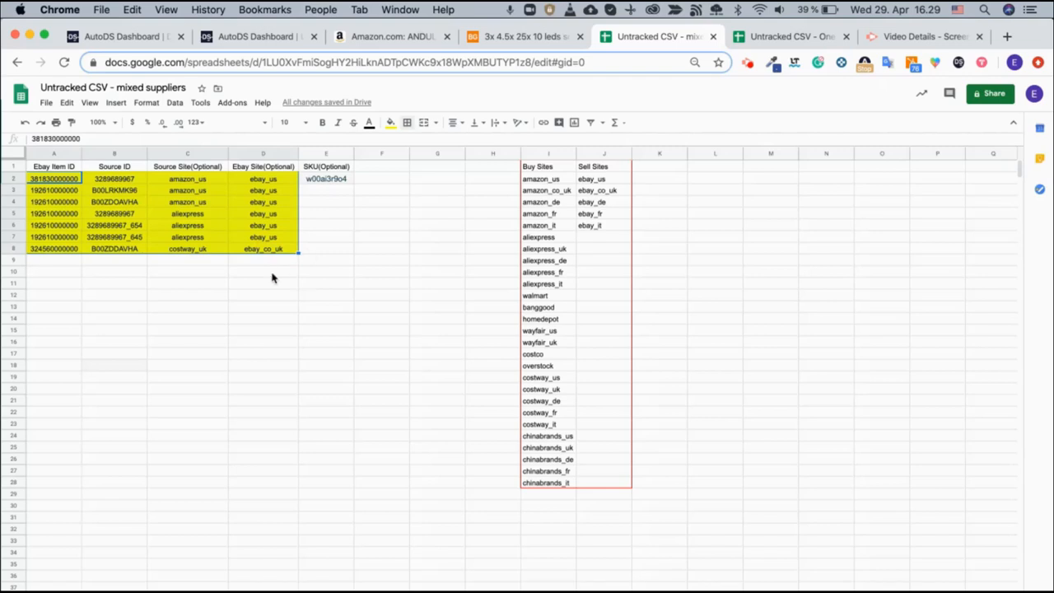
mouse_move(241, 283)
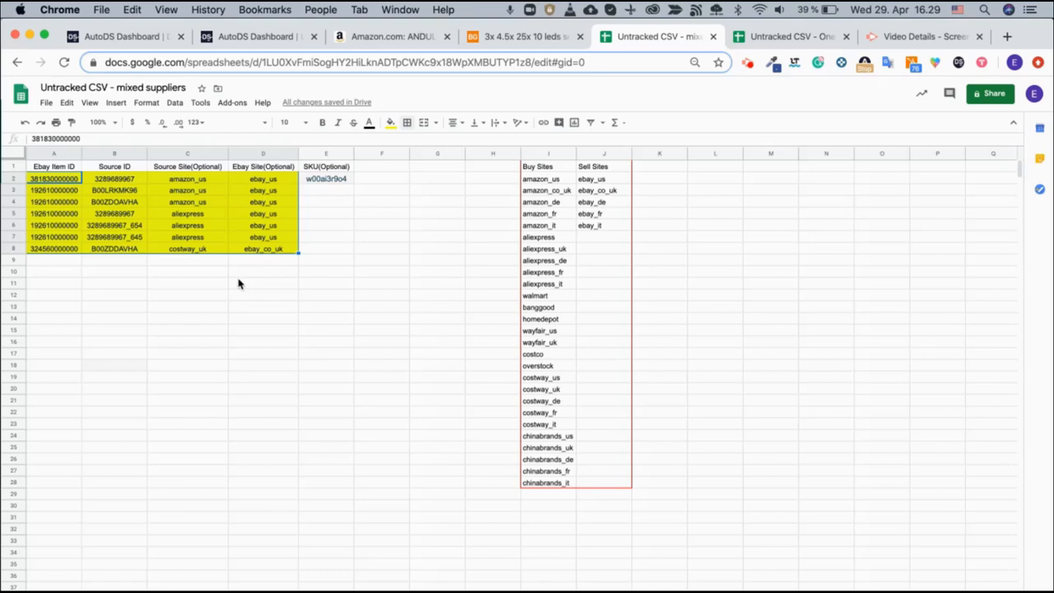
mouse_move(227, 278)
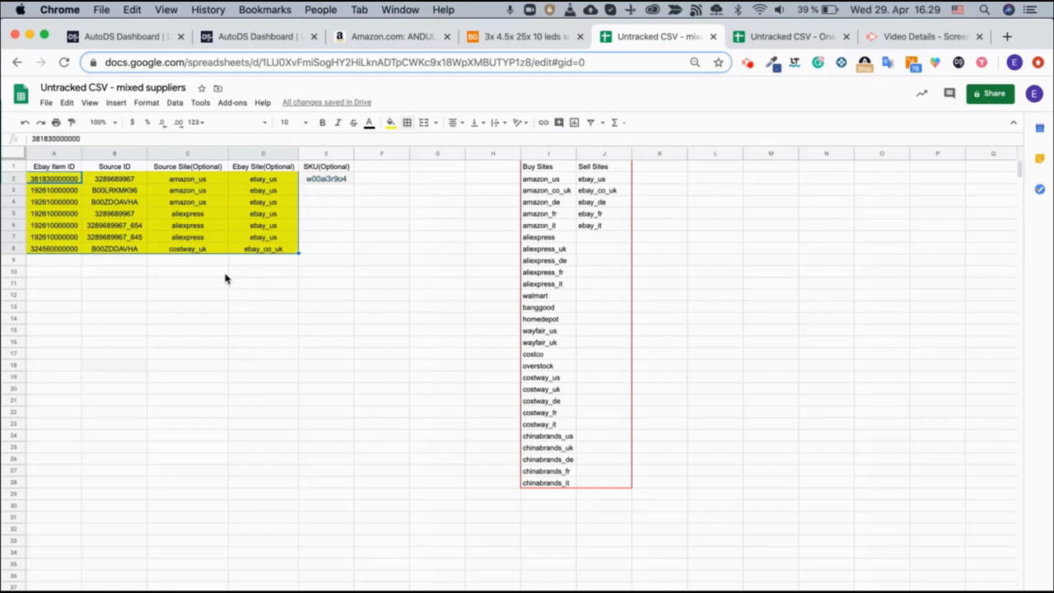
mouse_move(187, 384)
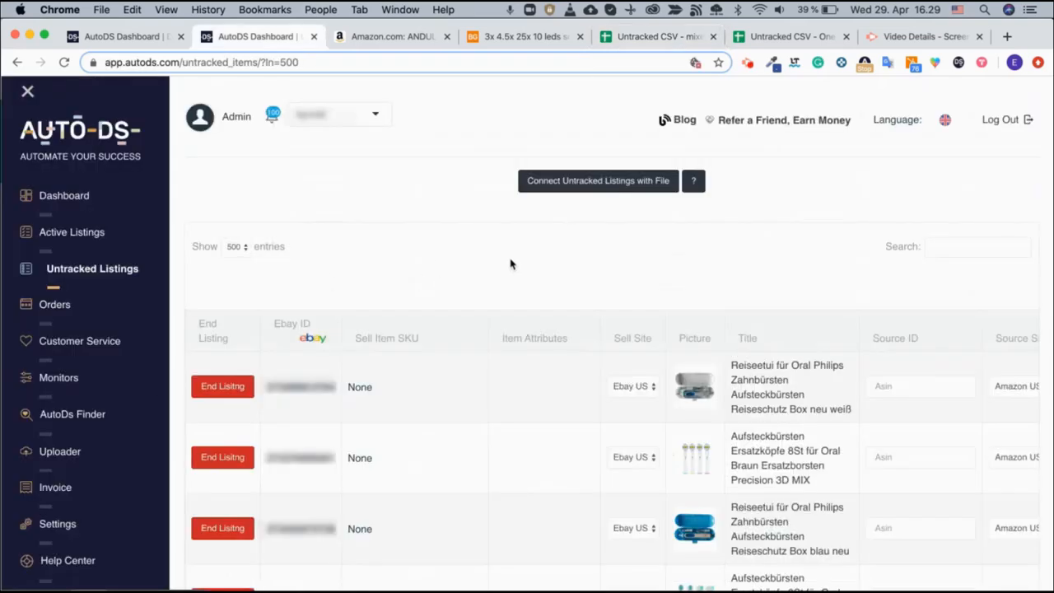
mouse_move(576, 196)
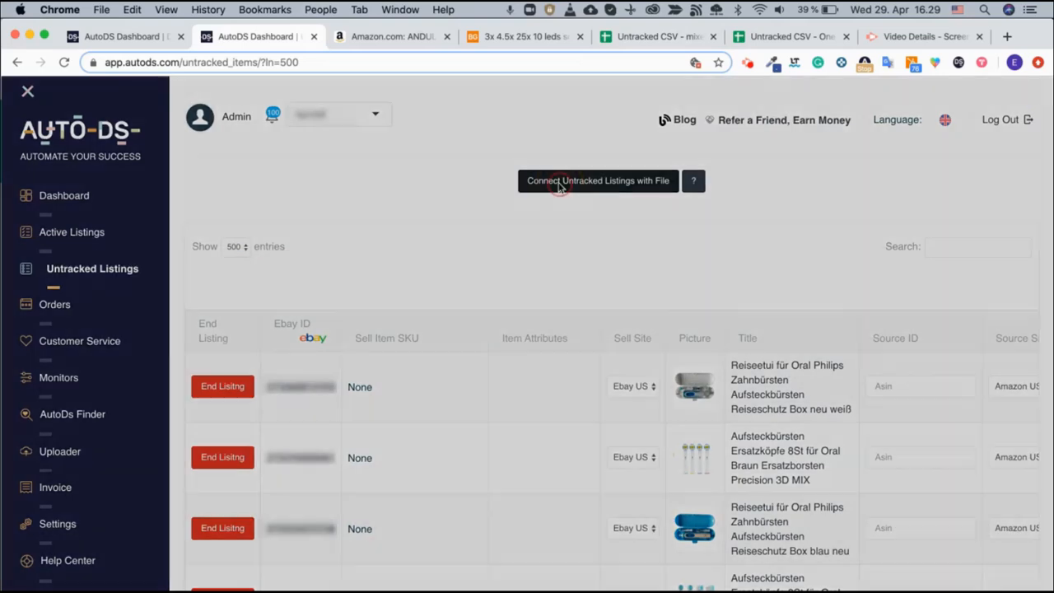
View the Connect Untracked Listings with File steps, then switch to the one-supplier spreadsheet.
click(597, 180)
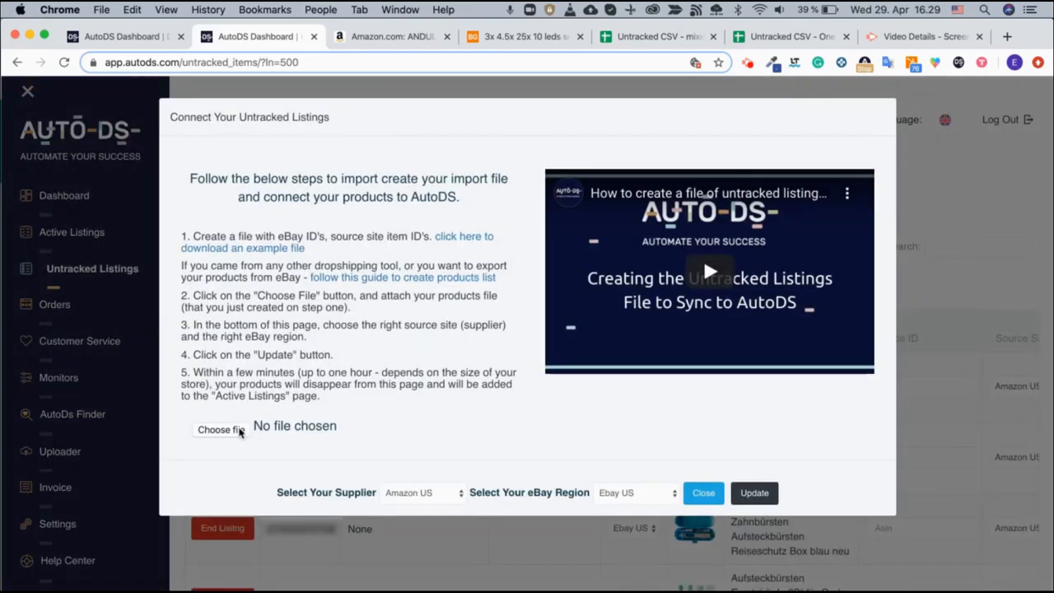
mouse_move(220, 428)
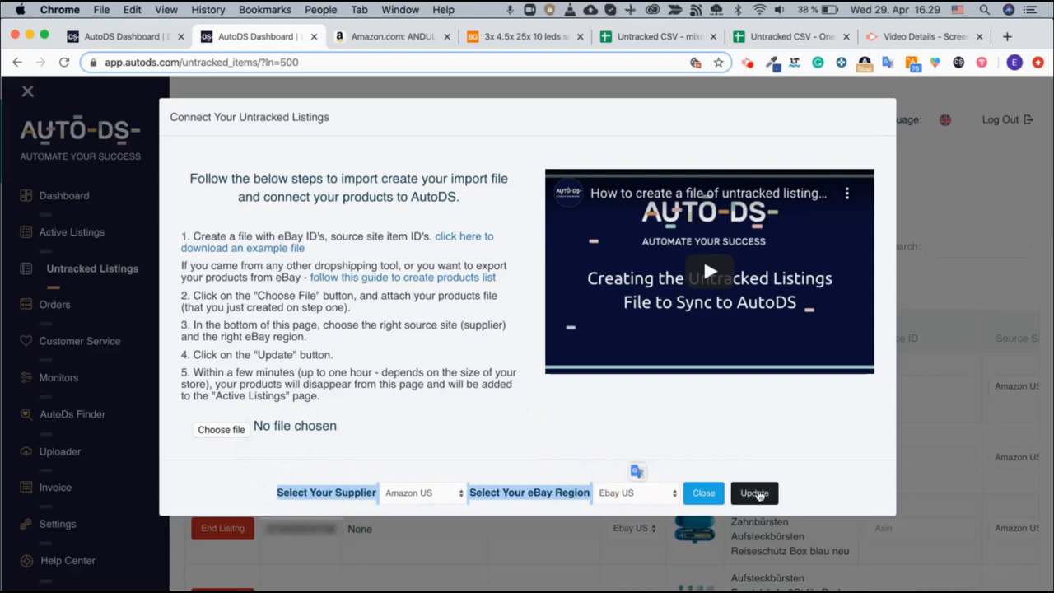
mouse_move(728, 439)
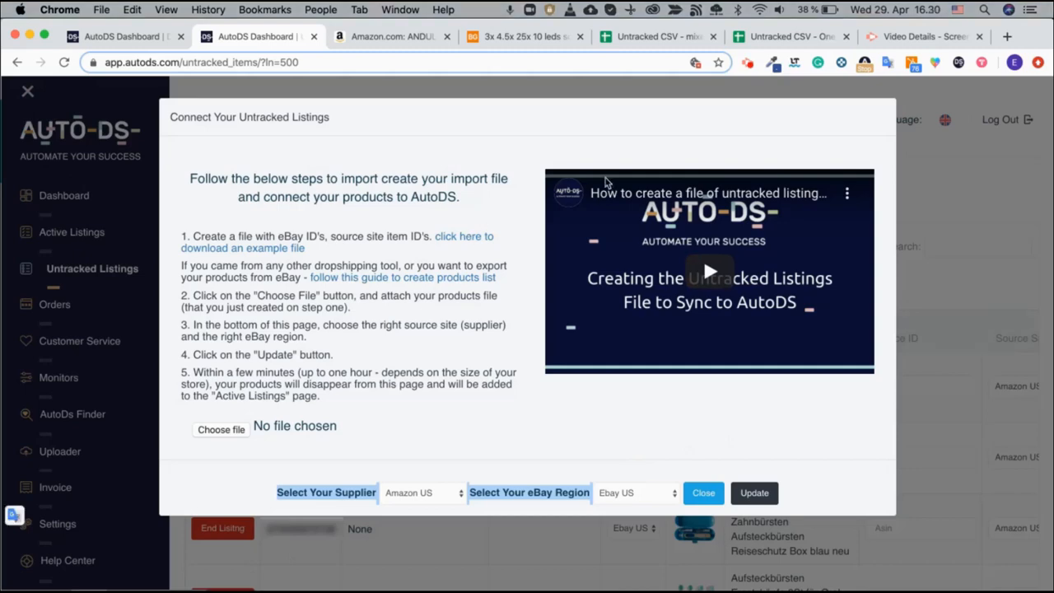
mouse_move(791, 36)
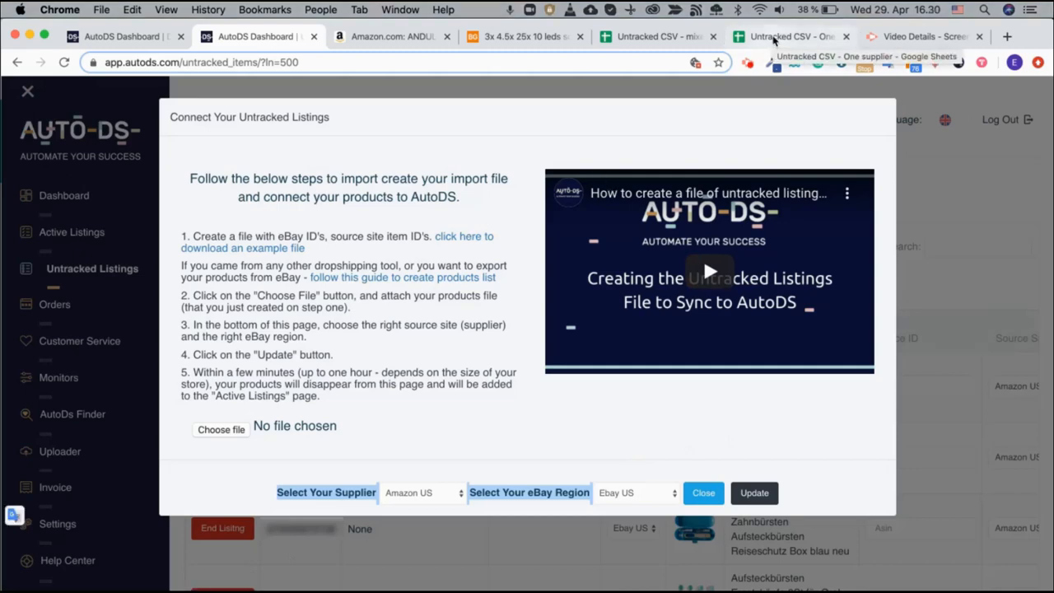
click(791, 37)
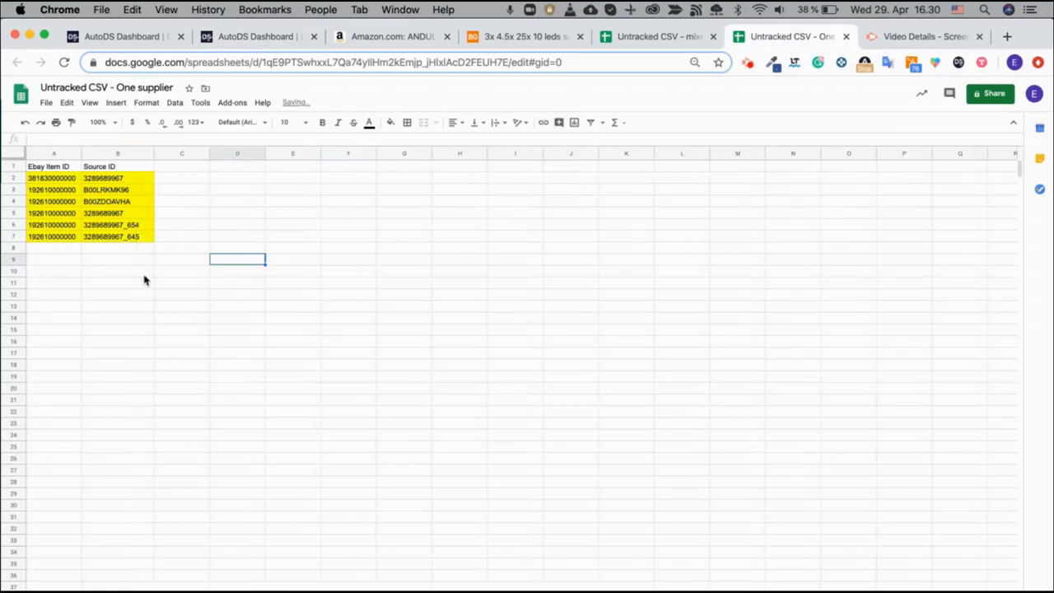
mouse_move(129, 311)
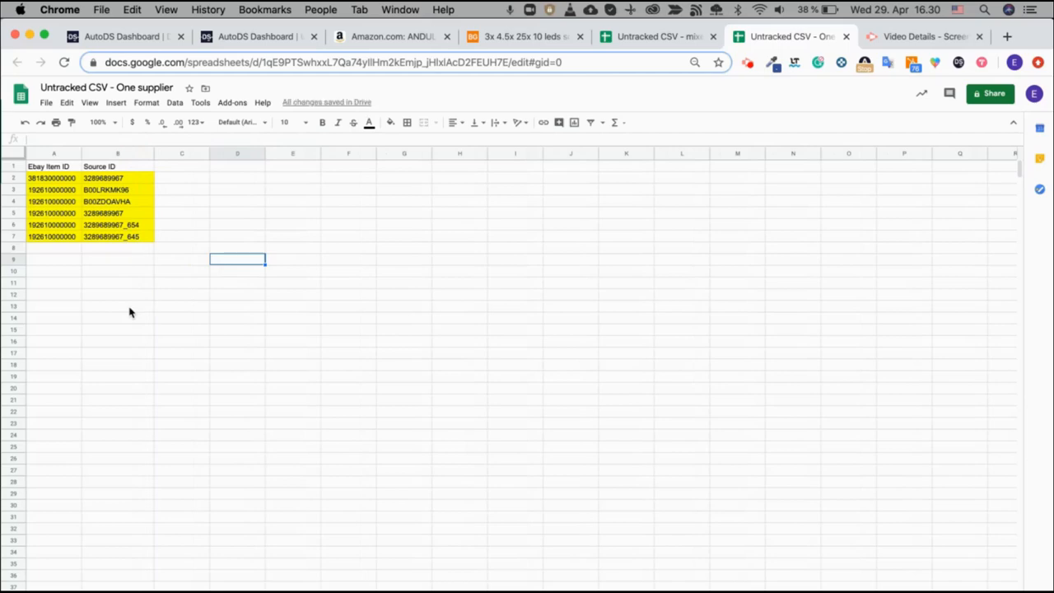
mouse_move(62, 286)
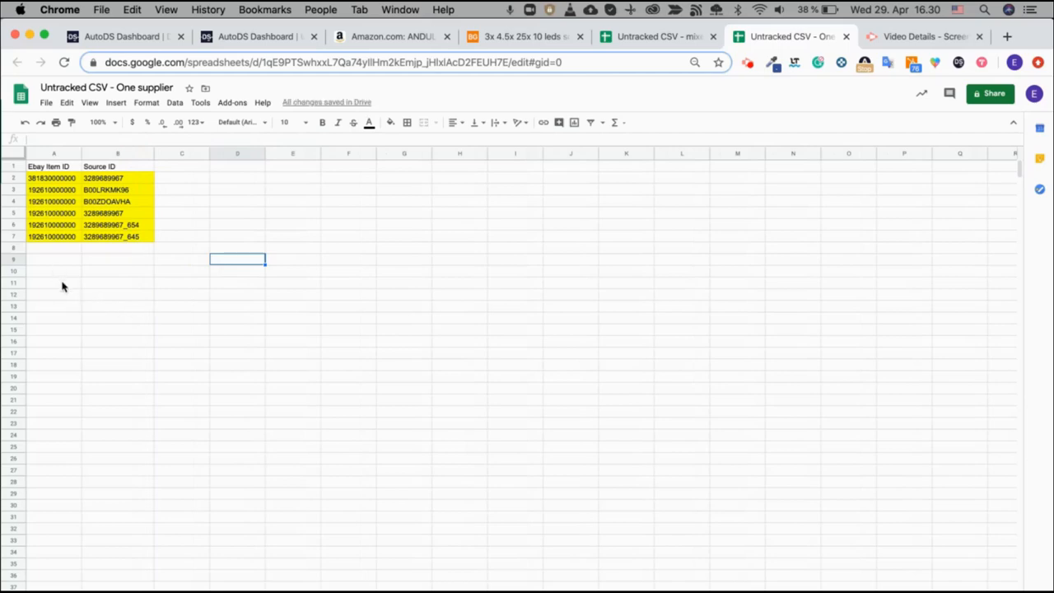
mouse_move(54, 155)
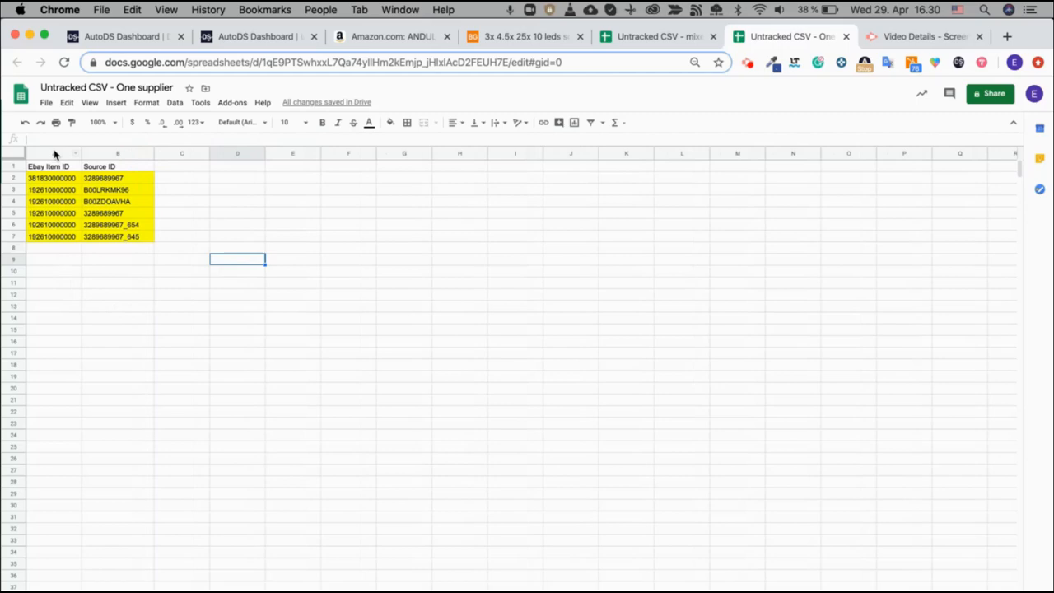
Review the Ebay Item ID and Source ID columns and bring up the File menu.
click(53, 153)
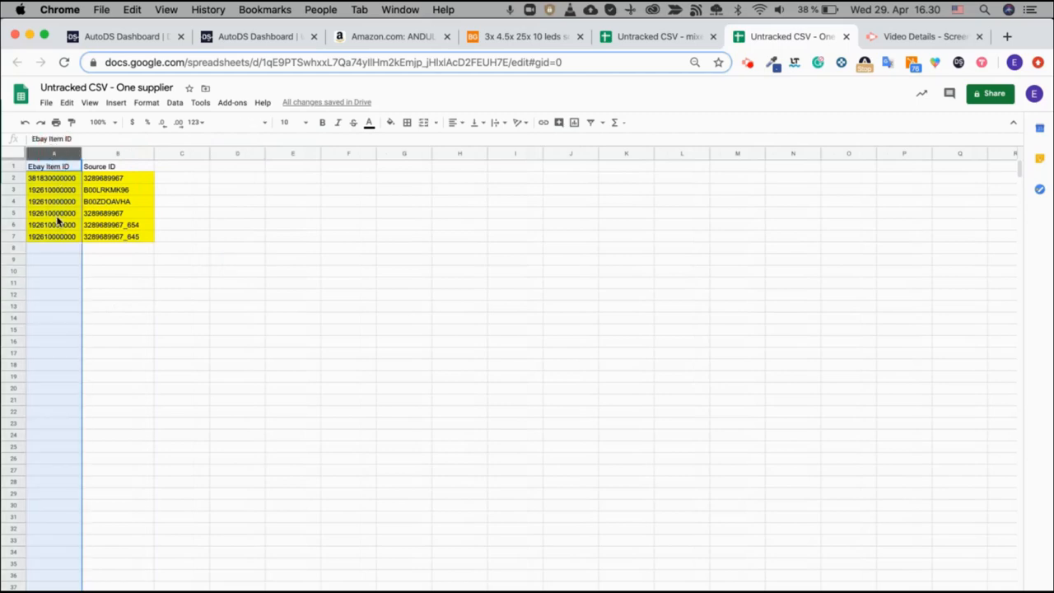
click(119, 153)
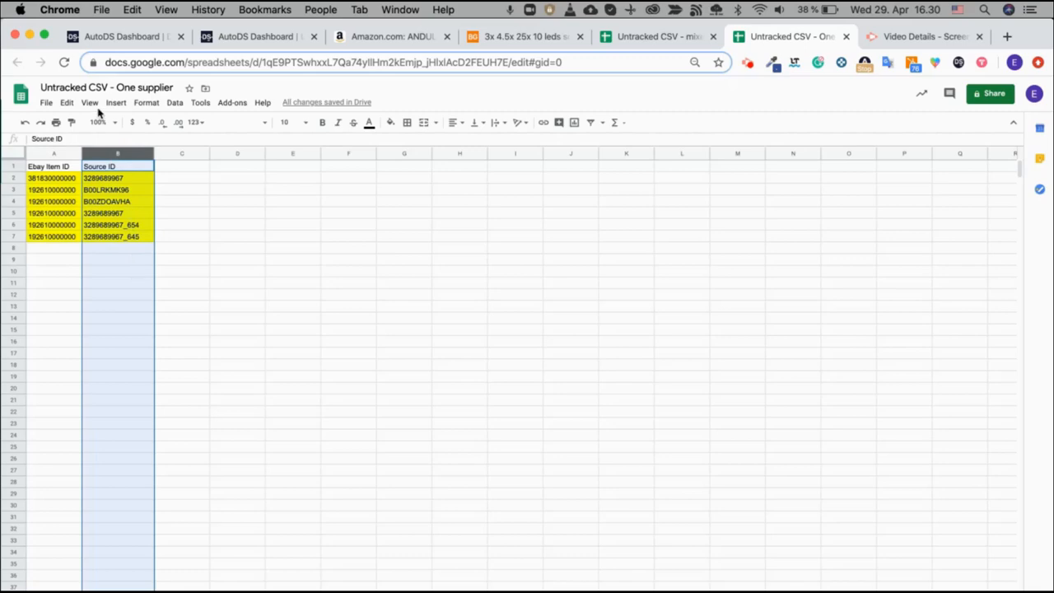
click(46, 102)
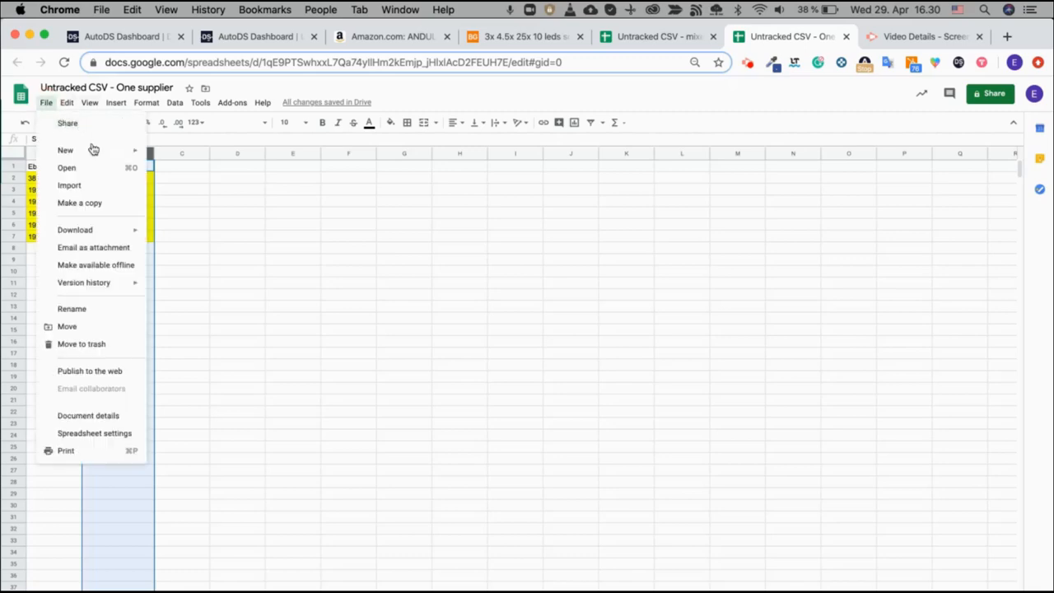
mouse_move(79, 202)
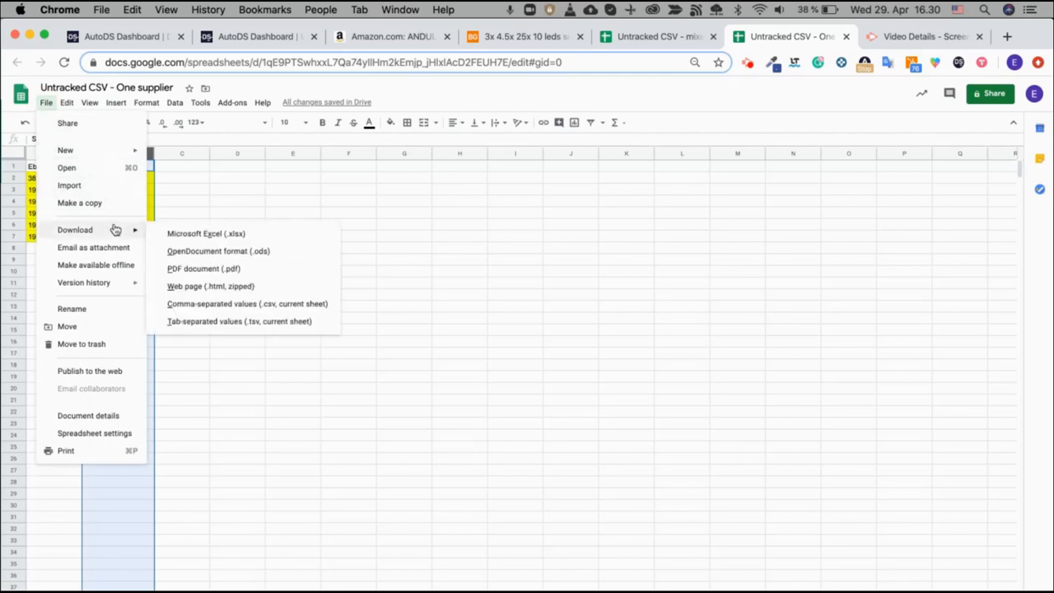
mouse_move(247, 303)
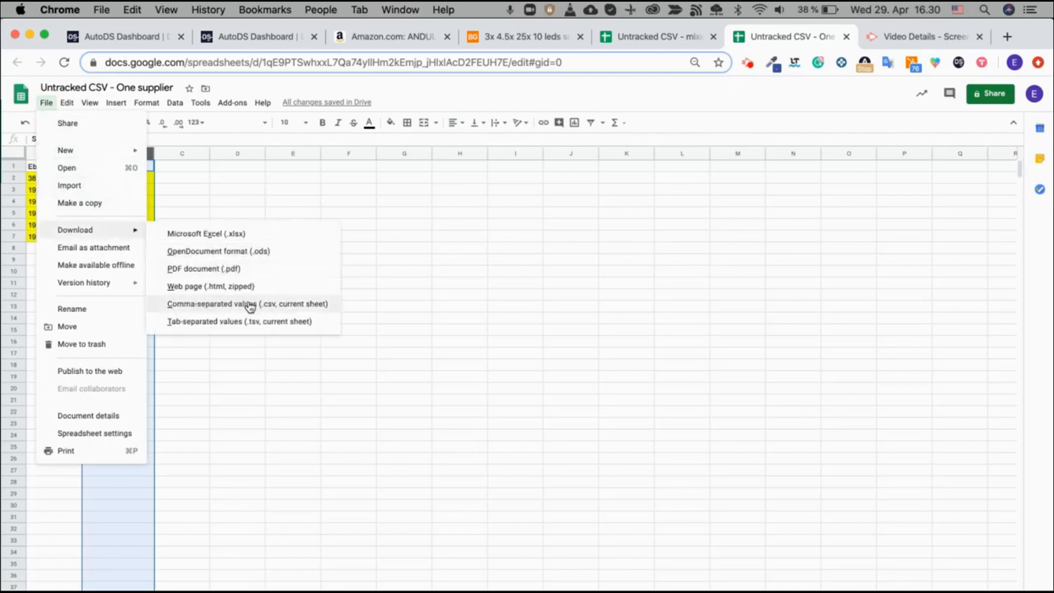
mouse_move(289, 303)
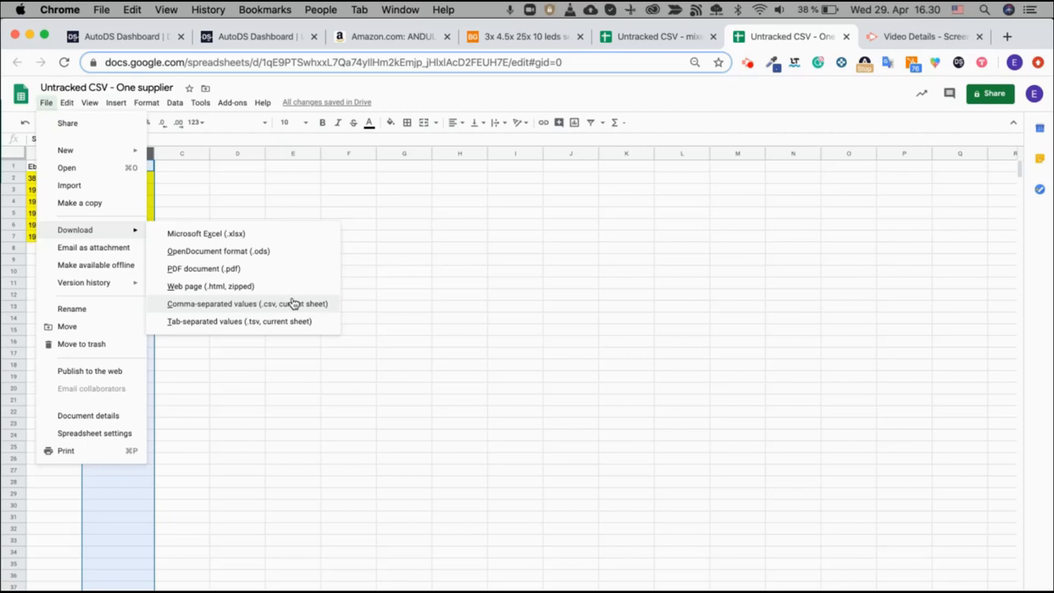
mouse_move(280, 308)
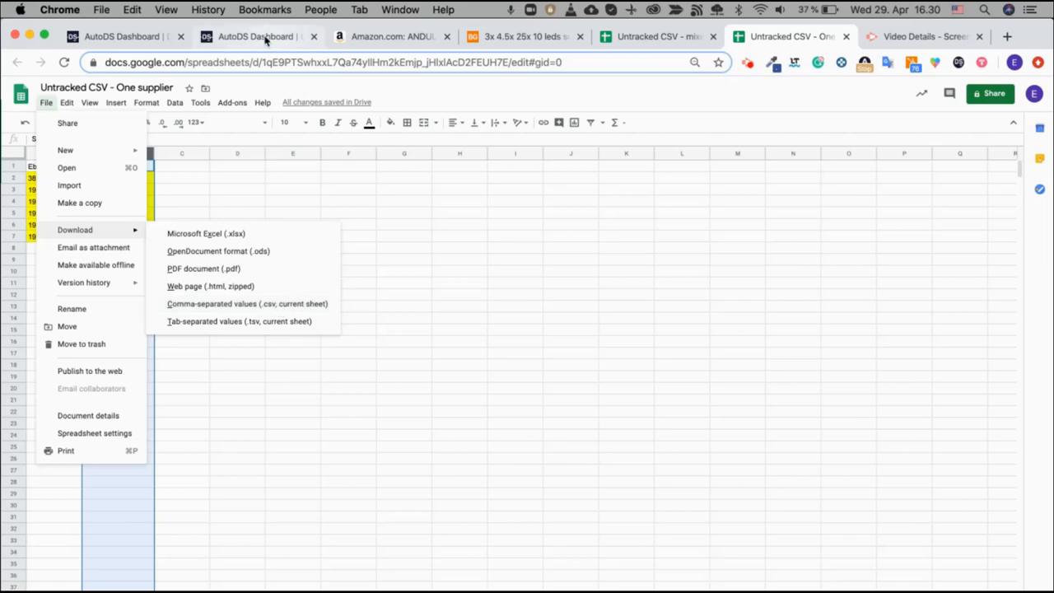
Back in AutoDS, choose BangGood as supplier and pick a warehouse from its US/China choices.
click(255, 36)
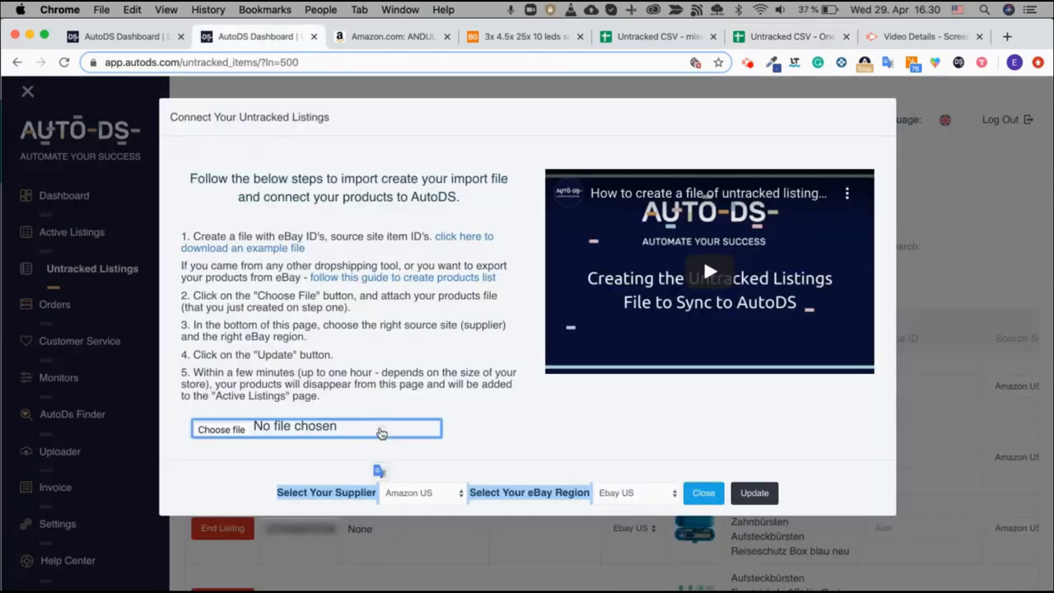
click(221, 429)
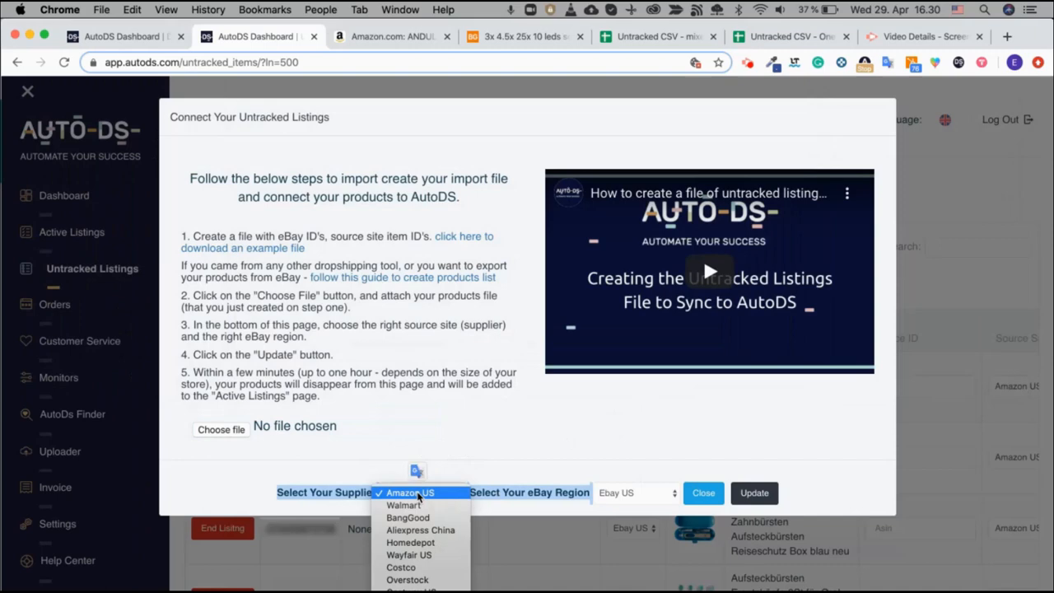
click(408, 517)
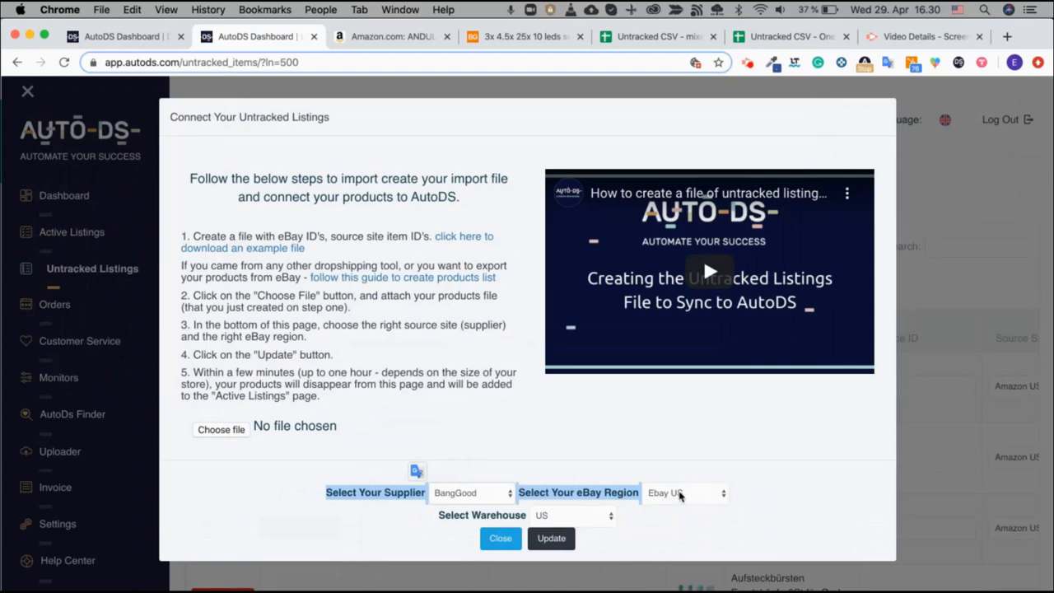
click(685, 492)
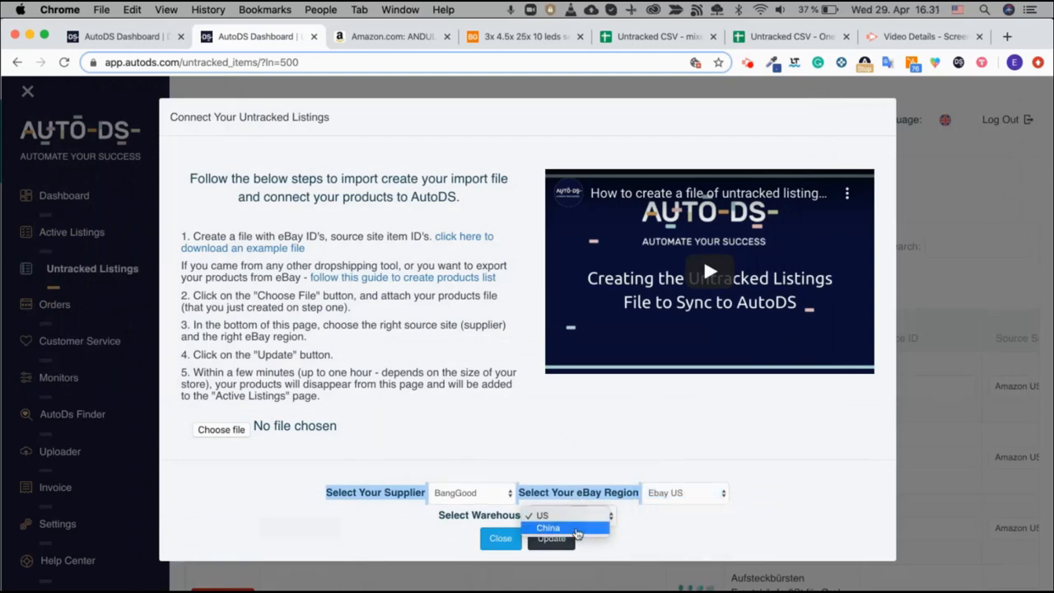
click(547, 527)
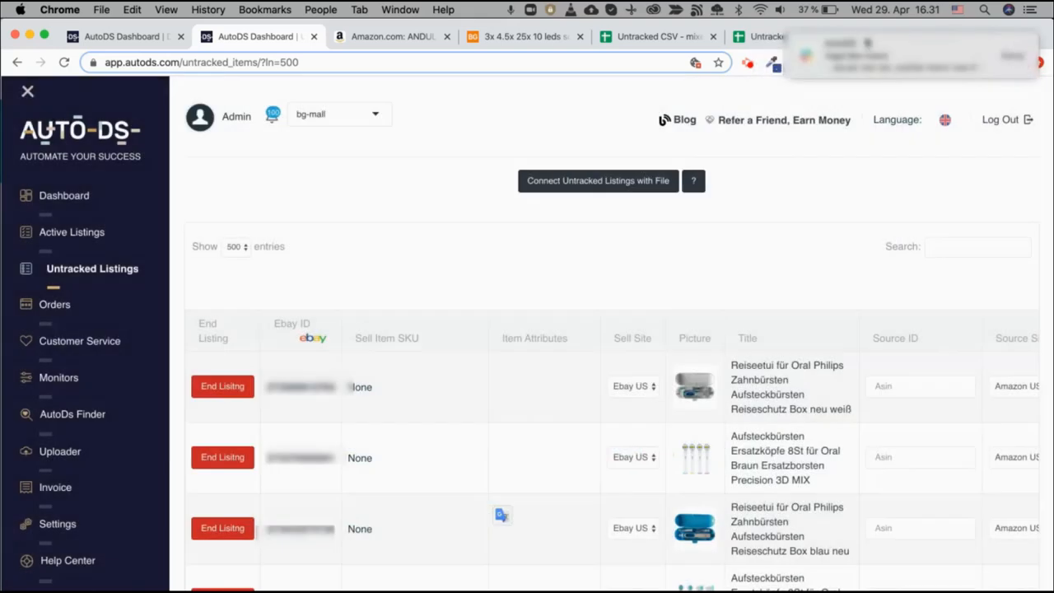
mouse_move(365, 402)
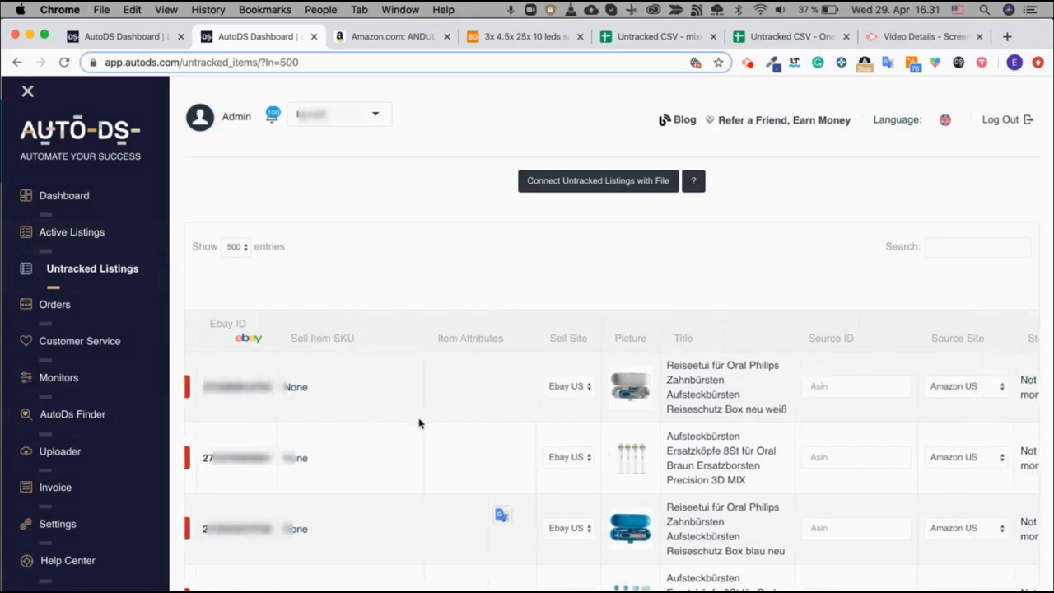
scroll(right, 3)
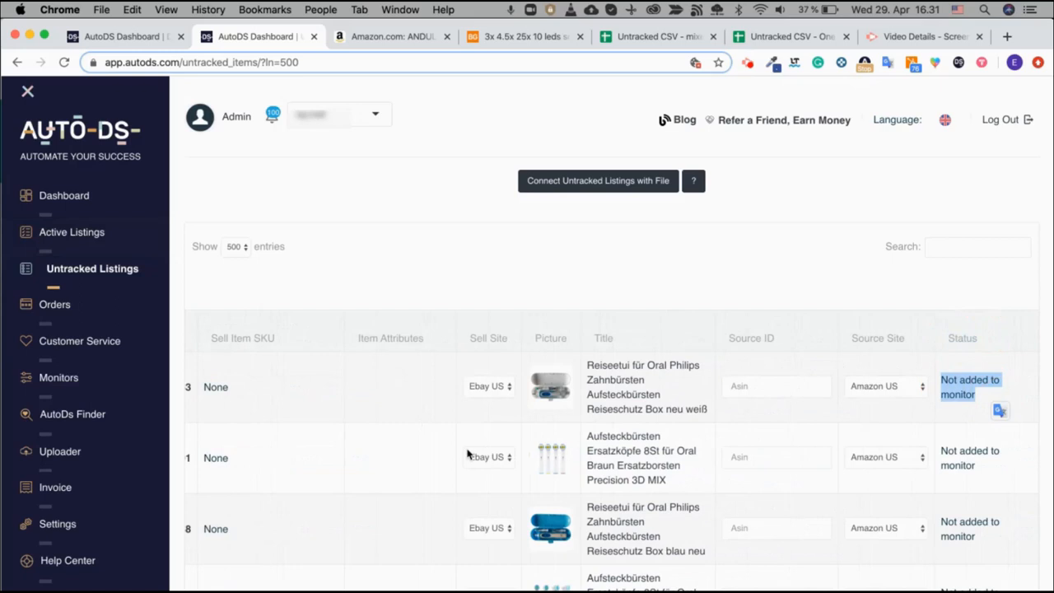
mouse_move(392, 448)
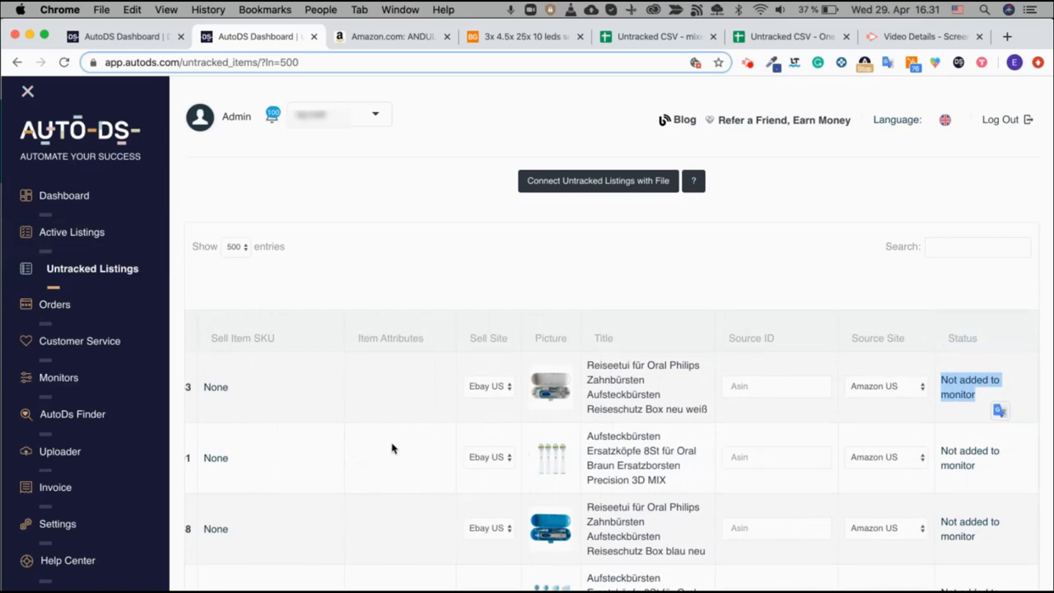